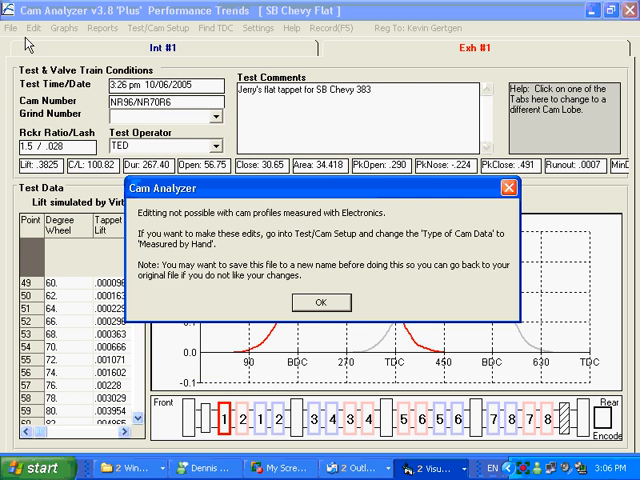
Step: Dismiss the 'Editing not possible' notice and browse the File and Settings menus
{"action": "left_click", "coordinate": [320, 302]}
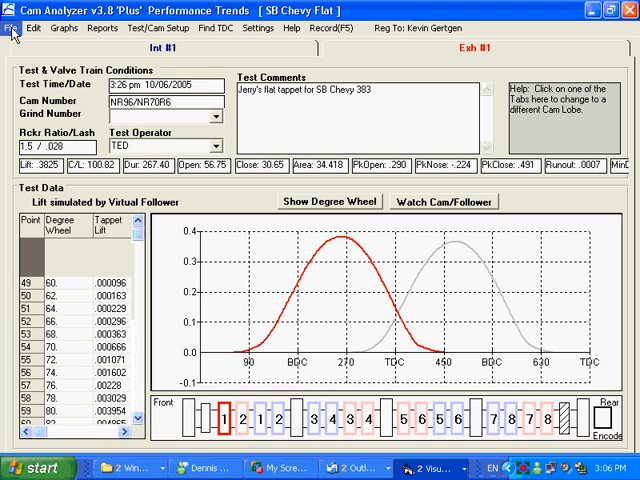
{"action": "left_click", "coordinate": [12, 28]}
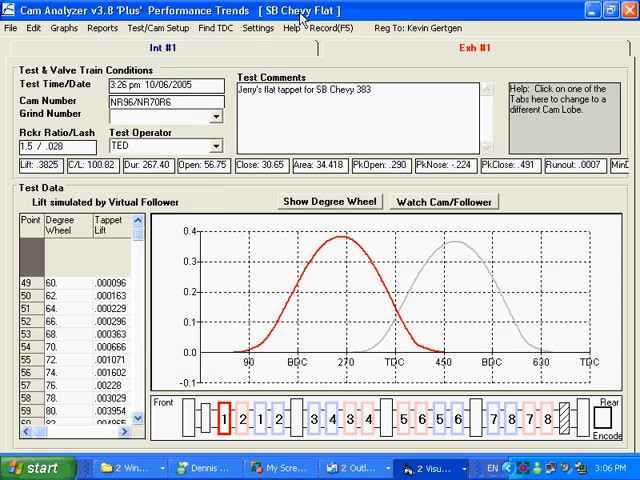
{"action": "mouse_move", "coordinate": [304, 18]}
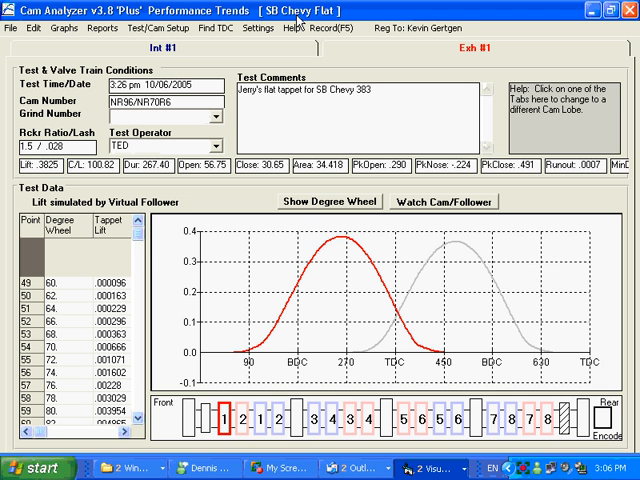
{"action": "left_click", "coordinate": [256, 28]}
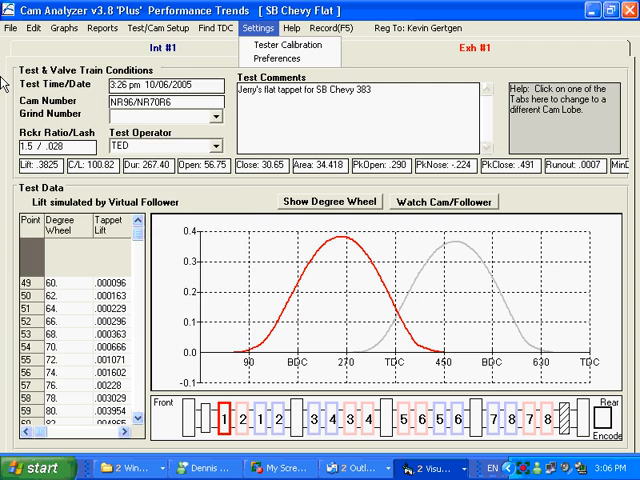
Step: Launch the EZ Start Wizard and answer No to 'Run Similar Test?' to reach Type of Test
{"action": "left_click", "coordinate": [12, 28]}
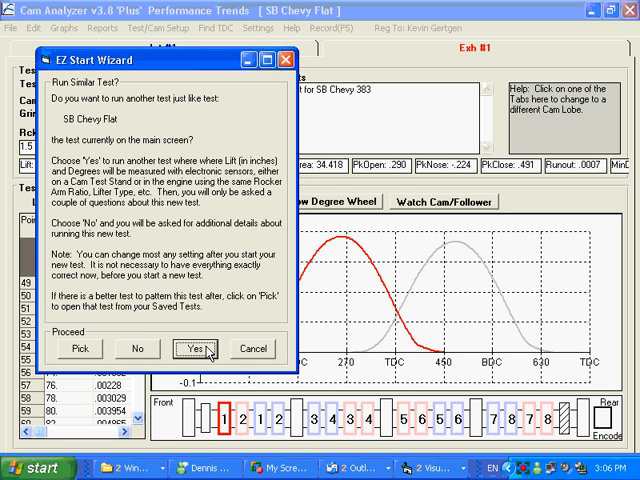
{"action": "mouse_move", "coordinate": [208, 350]}
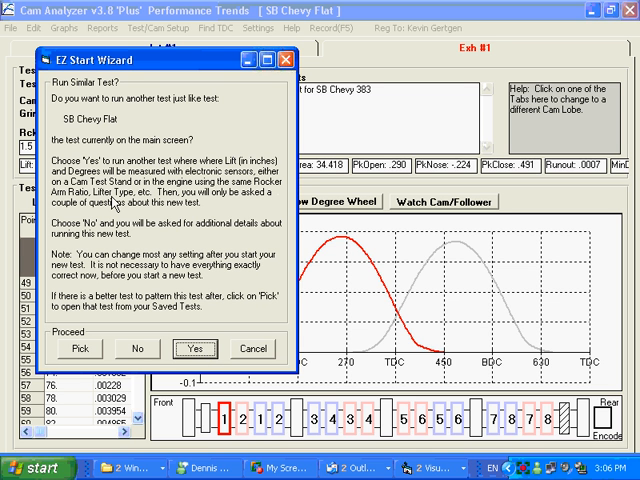
{"action": "mouse_move", "coordinate": [112, 204]}
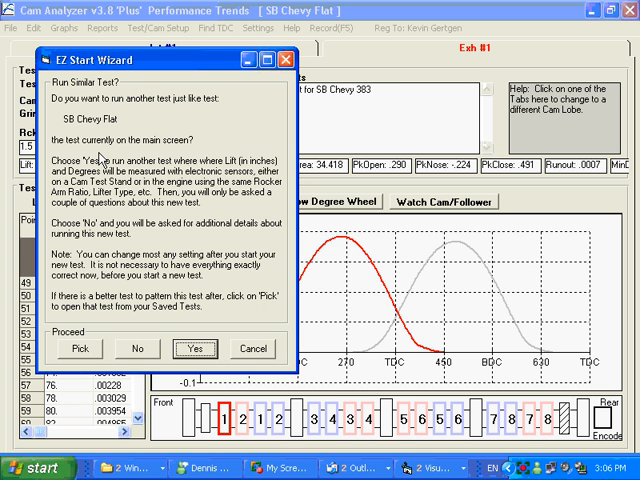
{"action": "mouse_move", "coordinate": [140, 358]}
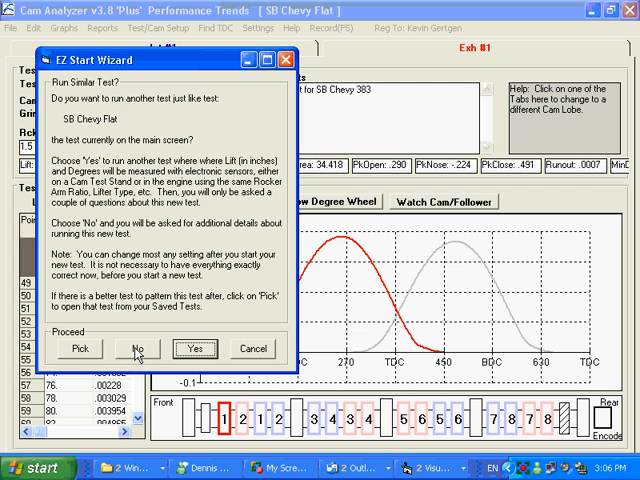
{"action": "left_click", "coordinate": [140, 348]}
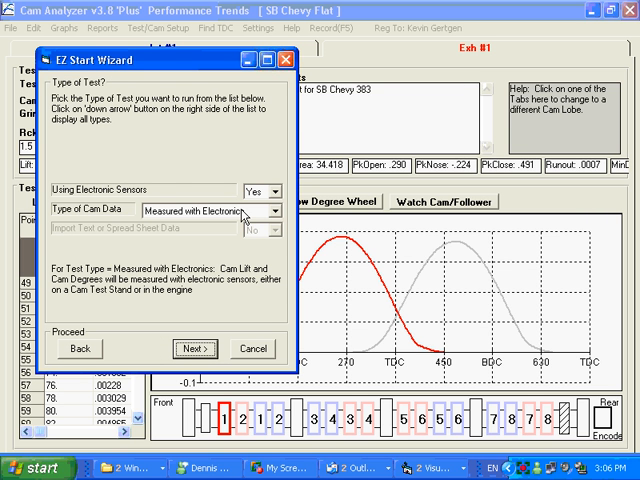
Step: Accept electronic measurement and the Small Block Chevy stand, then set cam timing to 108
{"action": "left_click", "coordinate": [196, 348]}
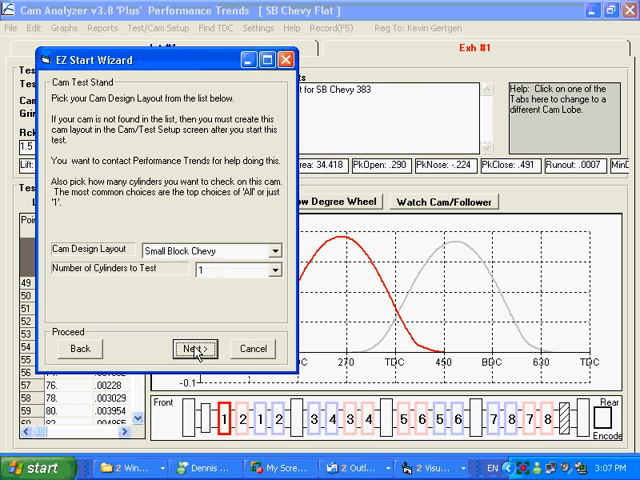
{"action": "left_click", "coordinate": [194, 348]}
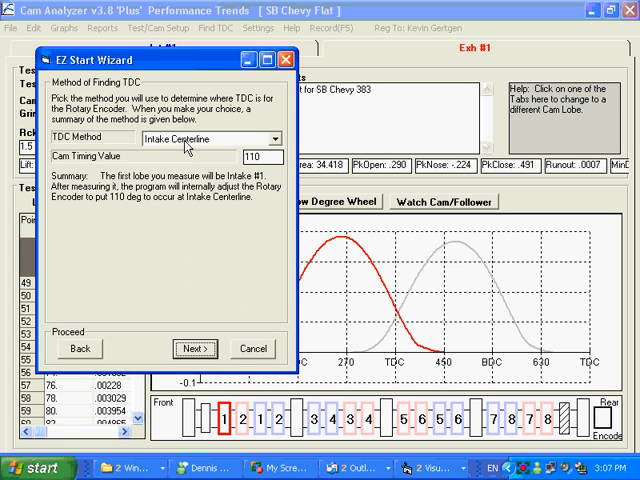
{"action": "left_click", "coordinate": [248, 158]}
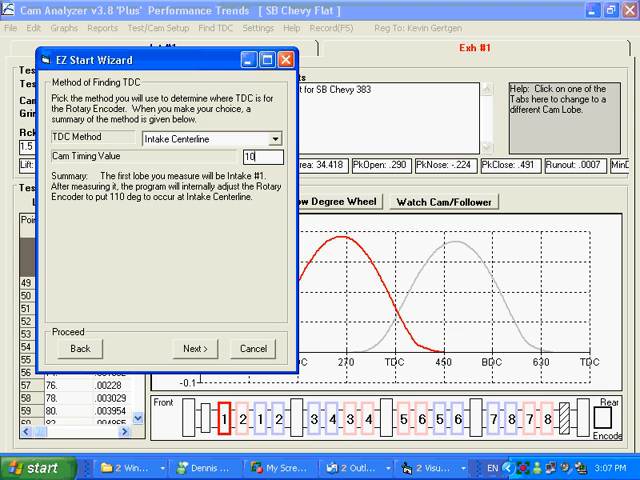
{"action": "type", "text": "108"}
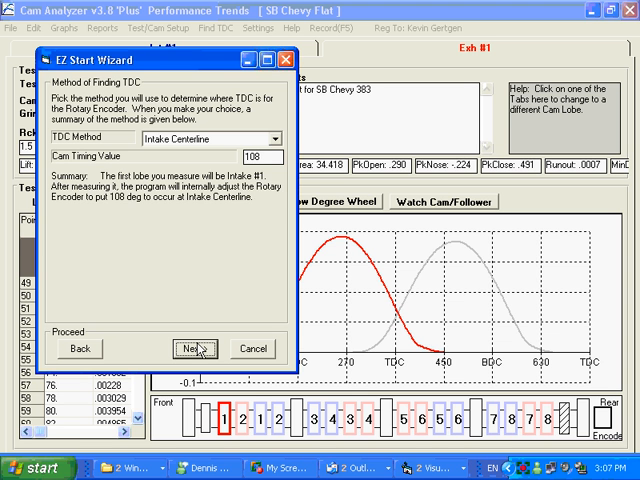
{"action": "left_click", "coordinate": [194, 348]}
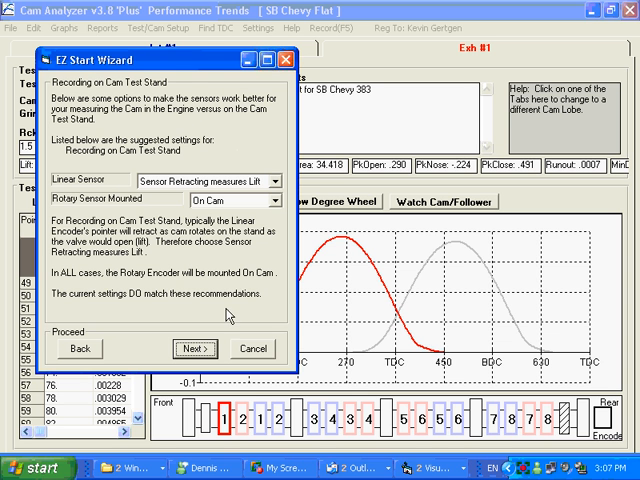
Step: Accept the recommended sensor settings, advanced options and degree wheel numbering
{"action": "left_click", "coordinate": [196, 348]}
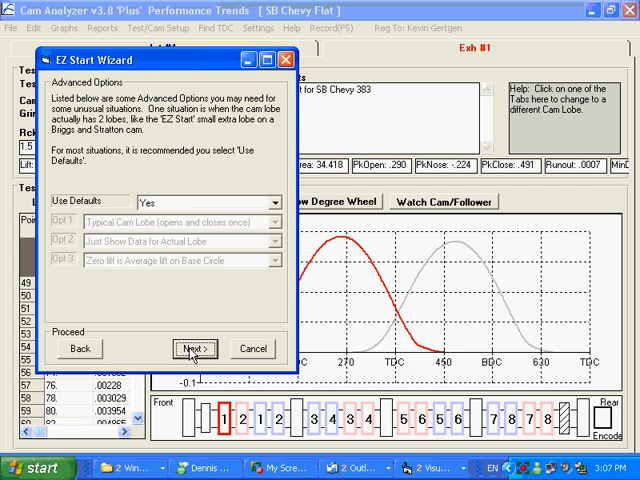
{"action": "left_click", "coordinate": [194, 348]}
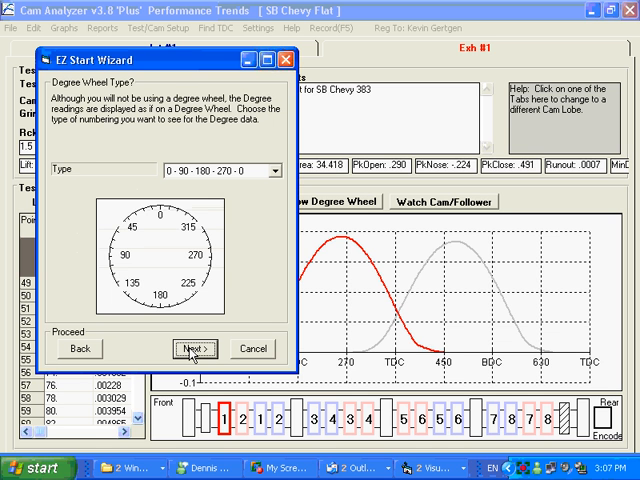
{"action": "left_click", "coordinate": [194, 348]}
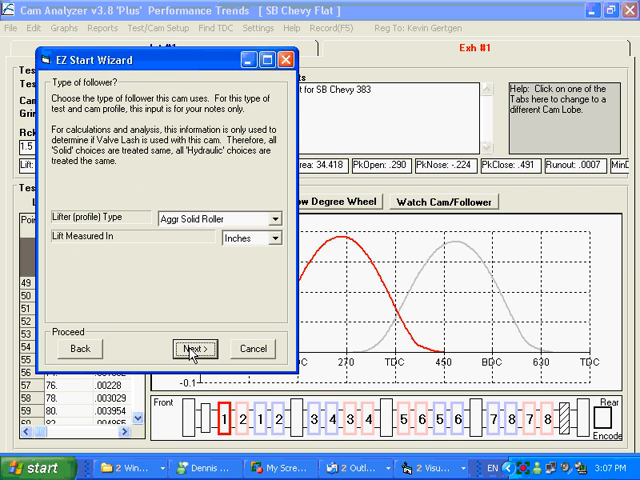
Step: Accept follower type, valve lash and the SB Chevy Flat 001 test name through to comments
{"action": "left_click", "coordinate": [196, 348]}
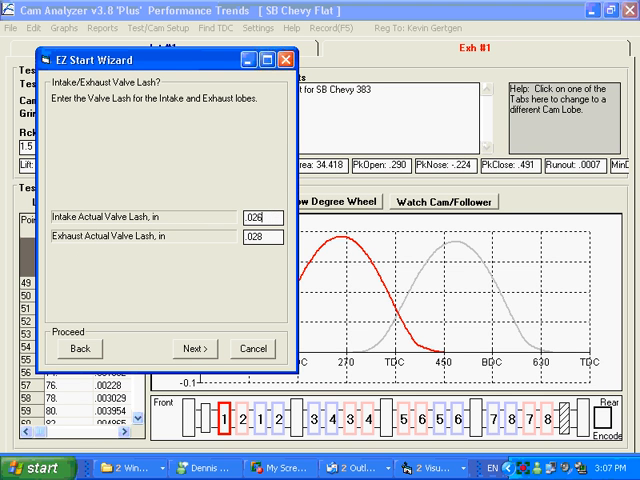
{"action": "left_click", "coordinate": [196, 348]}
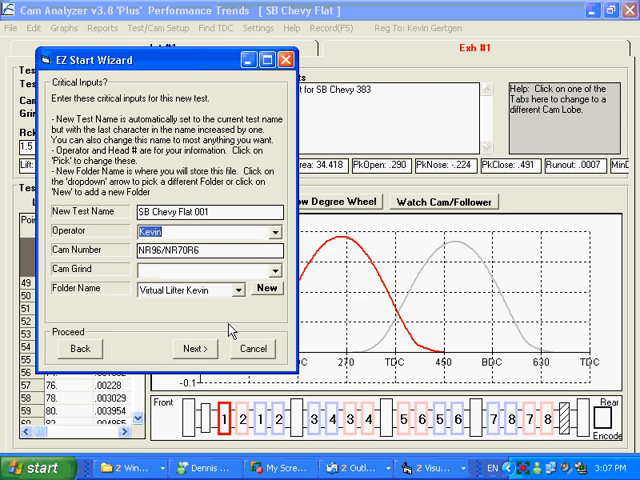
{"action": "mouse_move", "coordinate": [172, 296]}
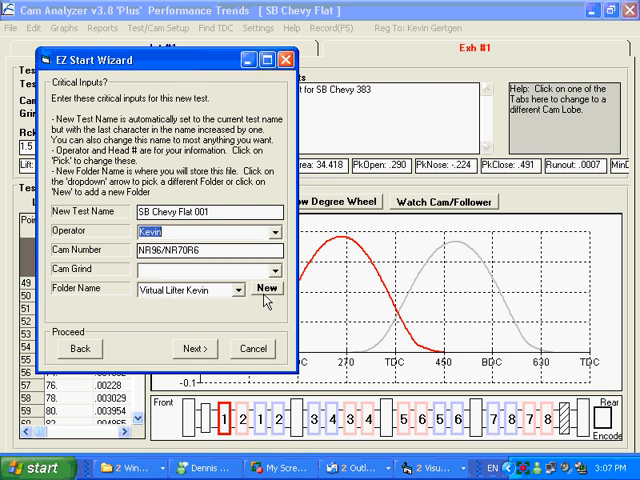
{"action": "left_click", "coordinate": [196, 348]}
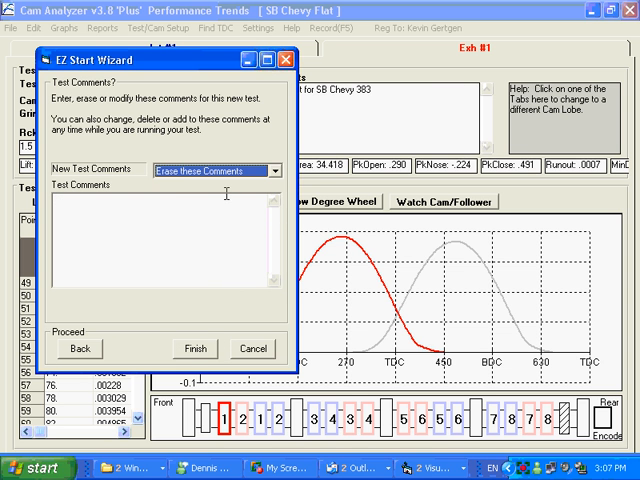
{"action": "left_click", "coordinate": [196, 348]}
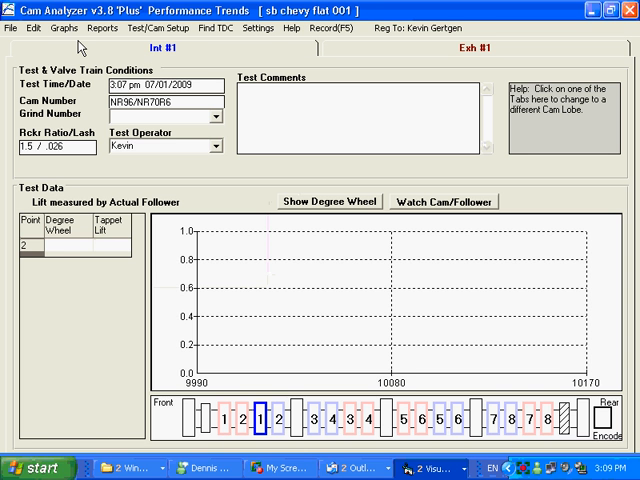
{"action": "mouse_move", "coordinate": [164, 28]}
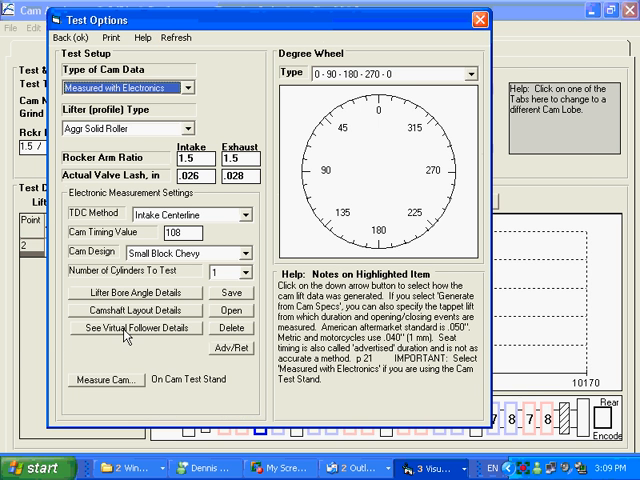
Step: Set the follower to Virtual Flat with a 40 standard crown radius and accept it
{"action": "left_click", "coordinate": [136, 328]}
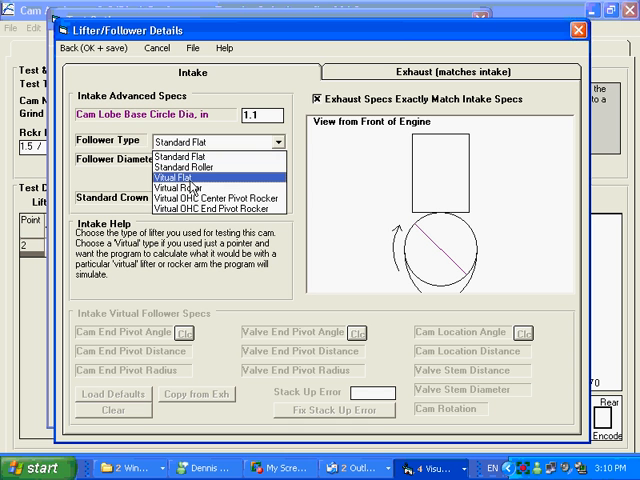
{"action": "left_click", "coordinate": [180, 172]}
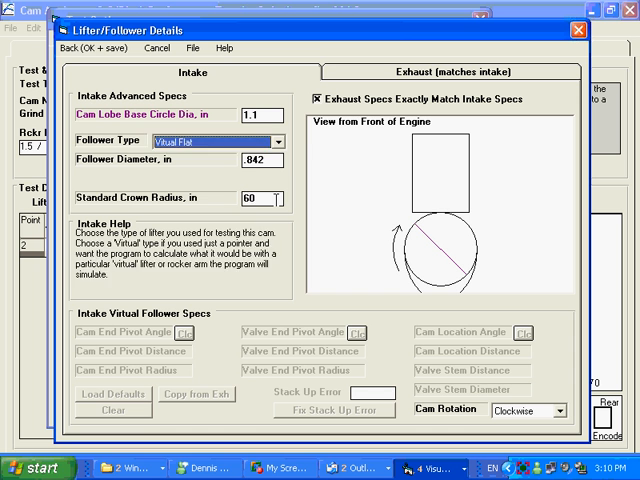
{"action": "type", "text": "40"}
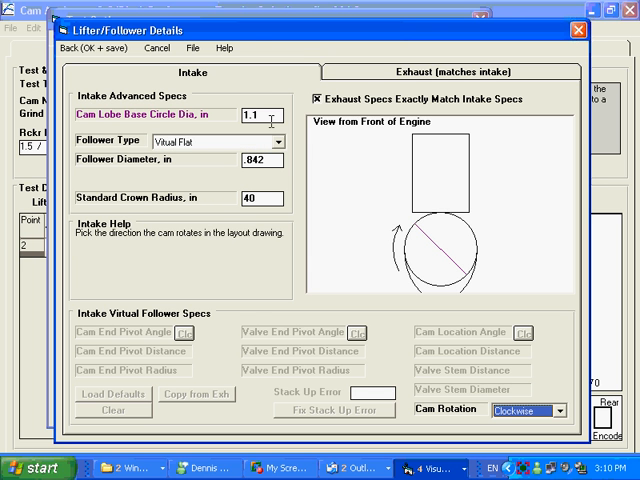
{"action": "left_click", "coordinate": [260, 116]}
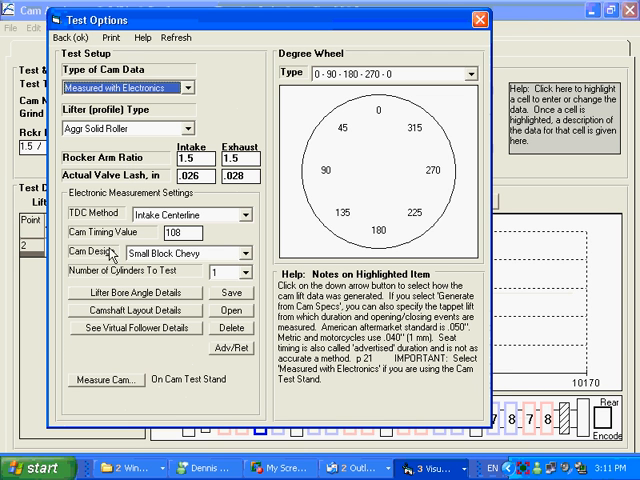
{"action": "mouse_move", "coordinate": [138, 328]}
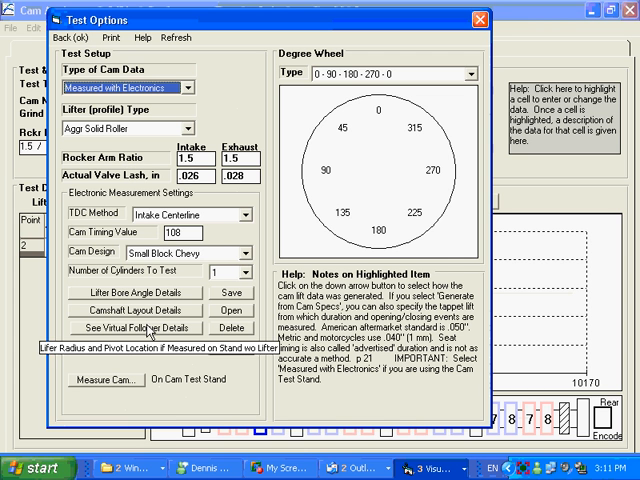
{"action": "left_click", "coordinate": [148, 328]}
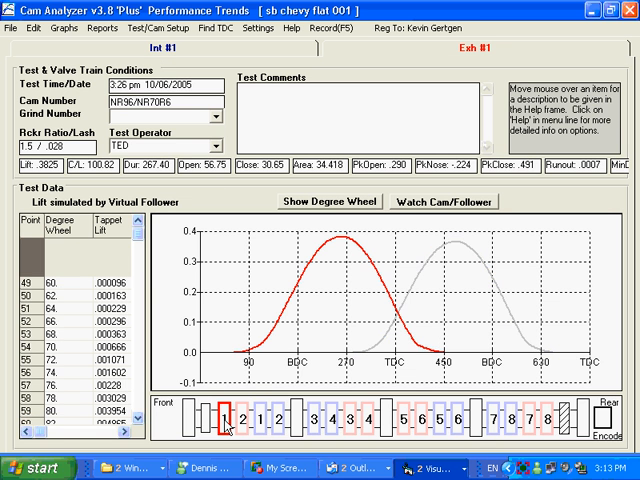
{"action": "mouse_move", "coordinate": [280, 336]}
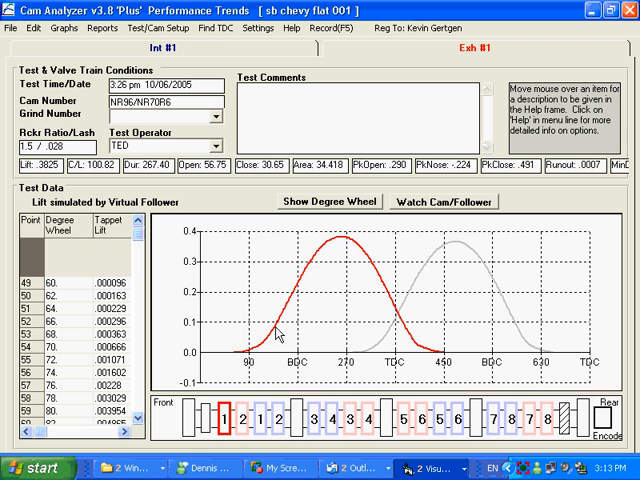
{"action": "mouse_move", "coordinate": [476, 338]}
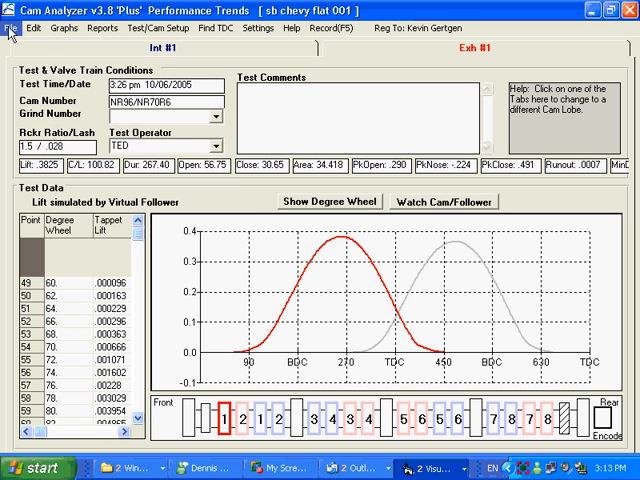
Step: Write the test comment 'Joey's Circle Track cam for his 383 SB Chevy'
{"action": "left_click", "coordinate": [8, 28]}
{"action": "type", "text": "Jerry's Circle Track cam for"}
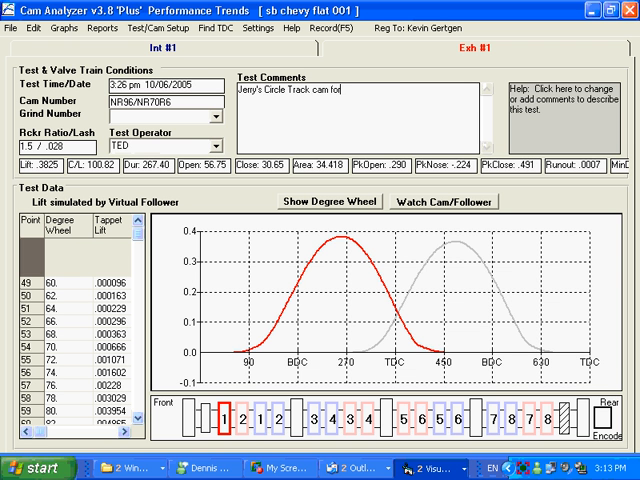
{"action": "type", "text": "his 383 SB"}
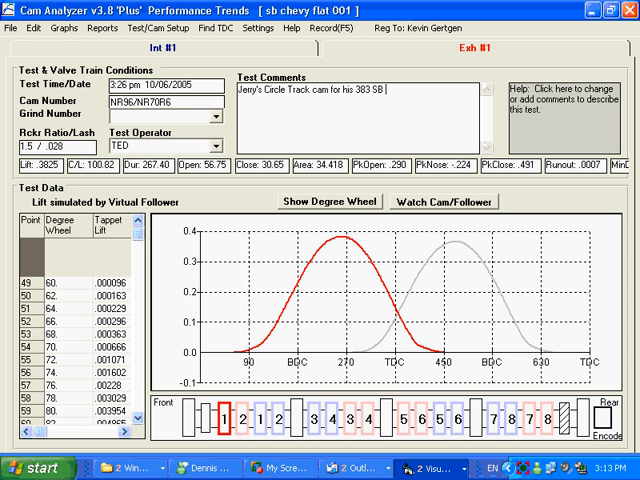
{"action": "type", "text": "Chevy"}
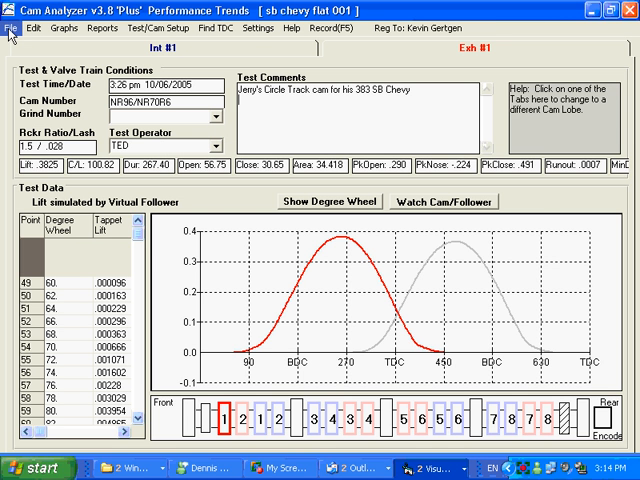
Step: Save the test under the new name sb chevy flat no virtual 001
{"action": "left_click", "coordinate": [12, 28]}
{"action": "type", "text": "sb chevy flat no virtual 001"}
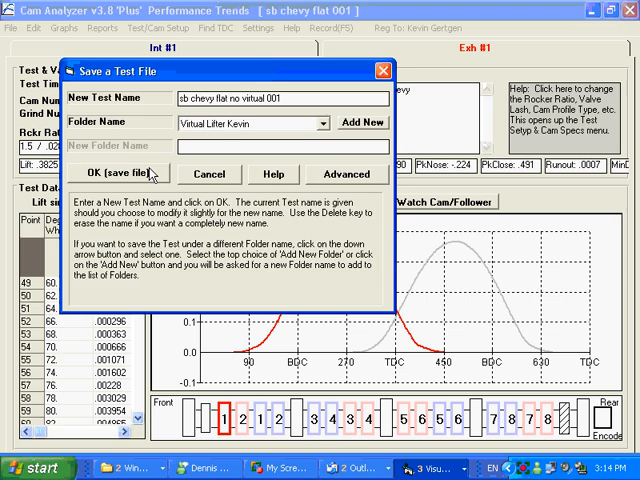
{"action": "left_click", "coordinate": [120, 174]}
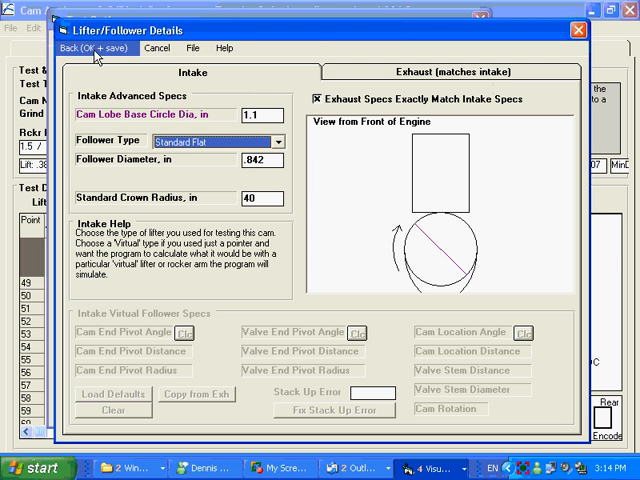
Step: Apply the Standard Flat follower, update the lift data and return to the test
{"action": "left_click", "coordinate": [96, 48]}
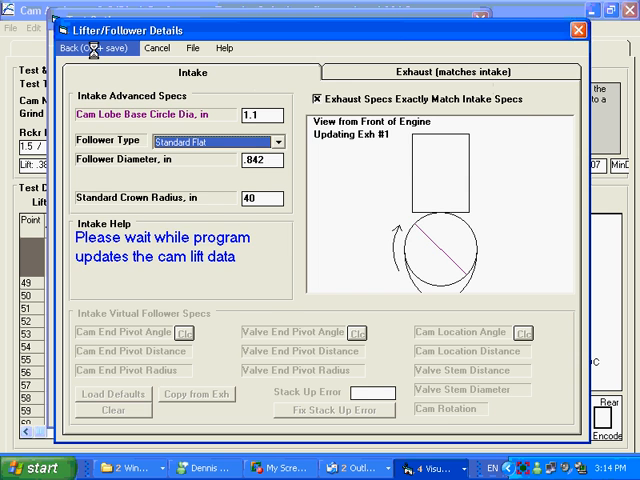
{"action": "left_click", "coordinate": [98, 48]}
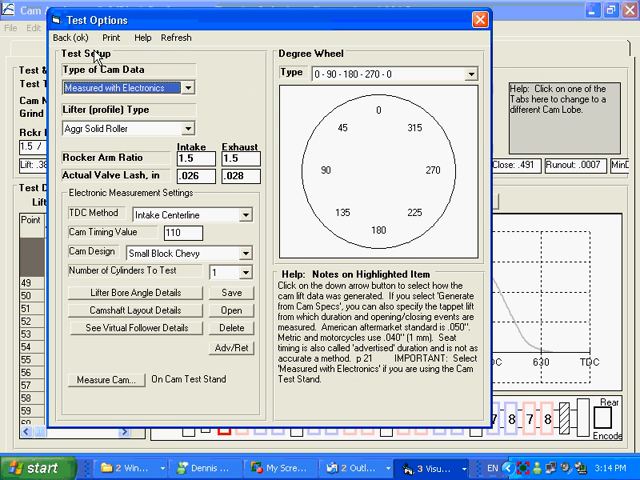
{"action": "mouse_move", "coordinate": [72, 36]}
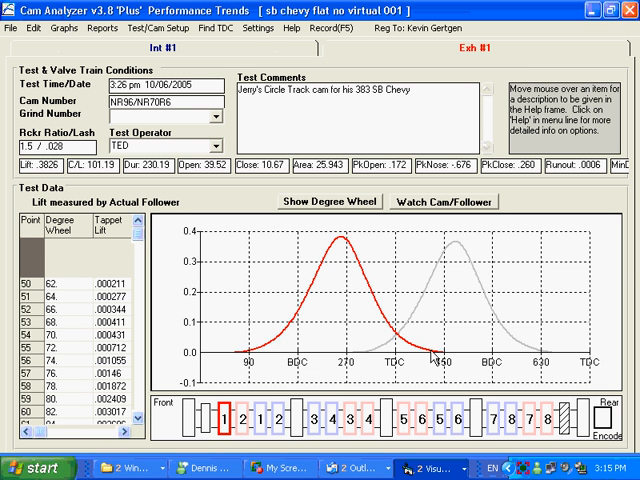
{"action": "mouse_move", "coordinate": [456, 244]}
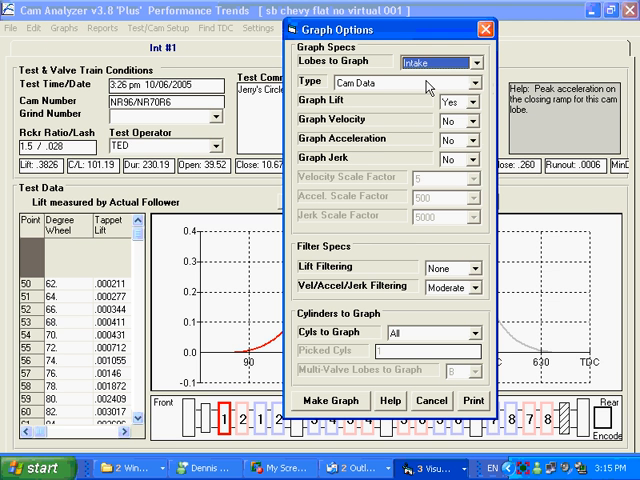
Step: Graph the Int & Exh cam lift curves for the current test and begin adding another test
{"action": "left_click", "coordinate": [452, 62]}
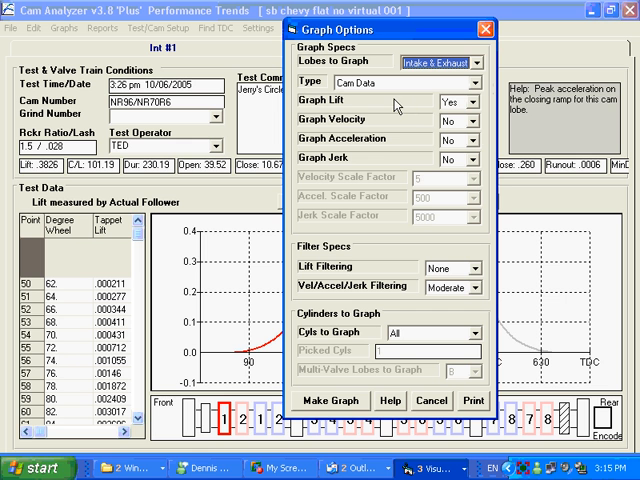
{"action": "mouse_move", "coordinate": [448, 112]}
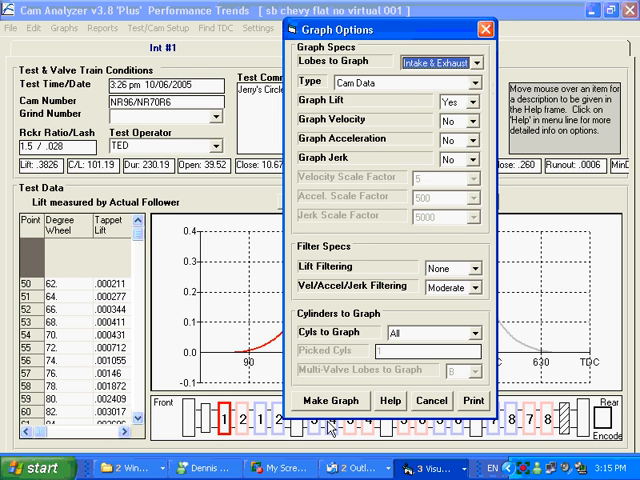
{"action": "left_click", "coordinate": [340, 400]}
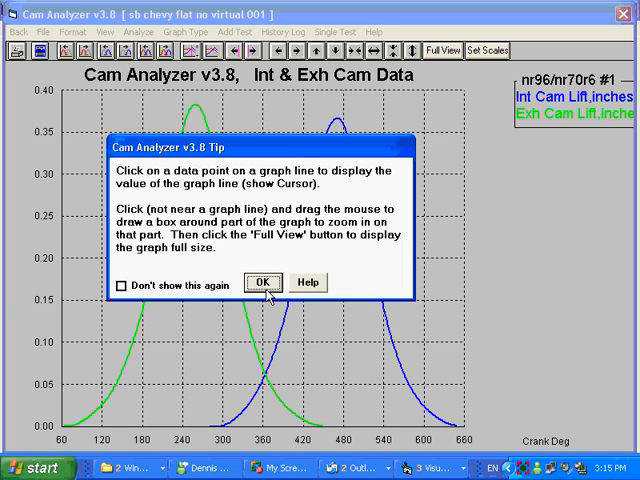
{"action": "left_click", "coordinate": [264, 284]}
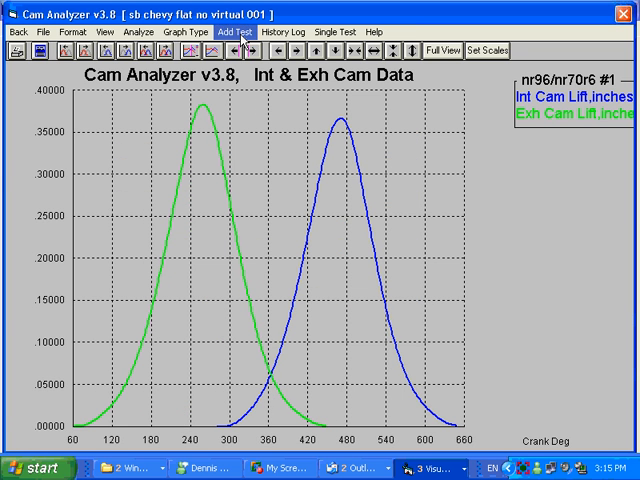
Step: Mark the earlier SB Chevy Flat 001 test Yes for graphing in Test History
{"action": "left_click", "coordinate": [292, 32]}
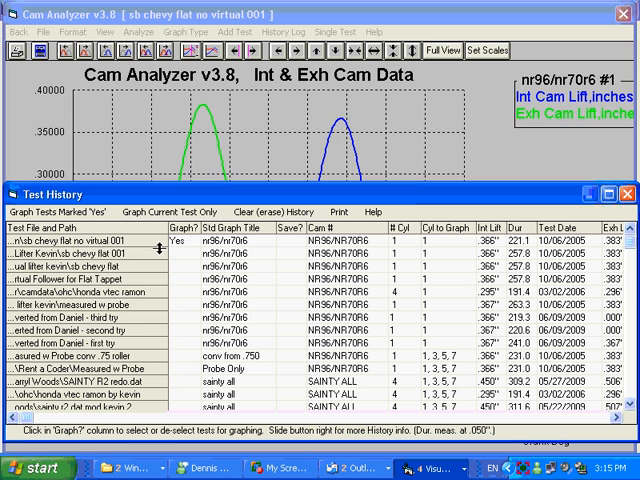
{"action": "left_click", "coordinate": [178, 260]}
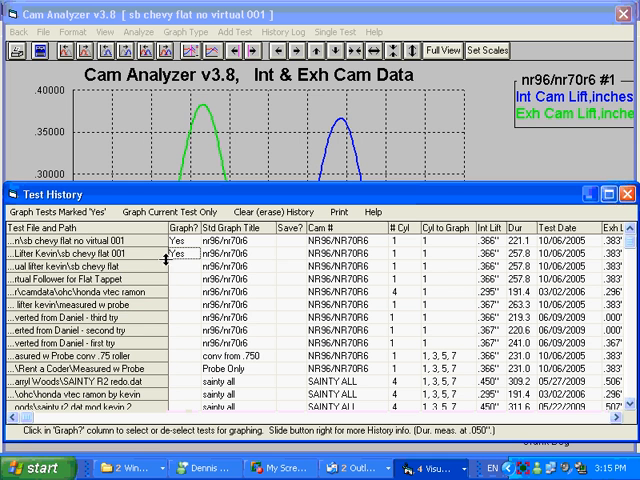
{"action": "mouse_move", "coordinate": [184, 262]}
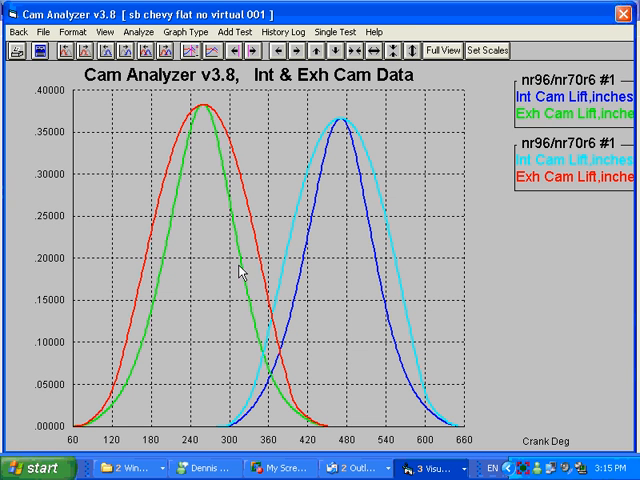
{"action": "mouse_move", "coordinate": [304, 272]}
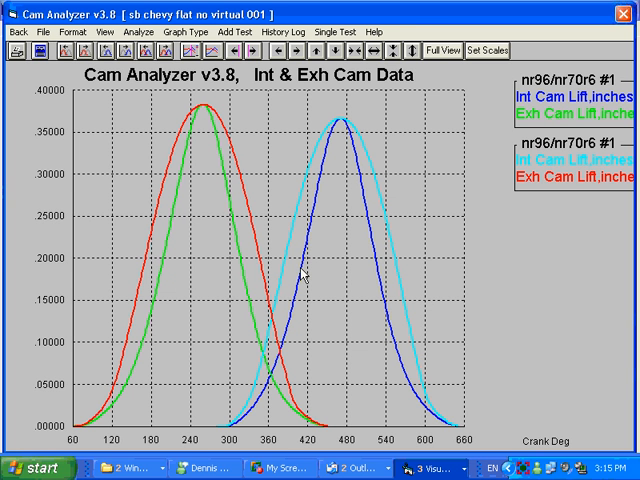
{"action": "mouse_move", "coordinate": [146, 272]}
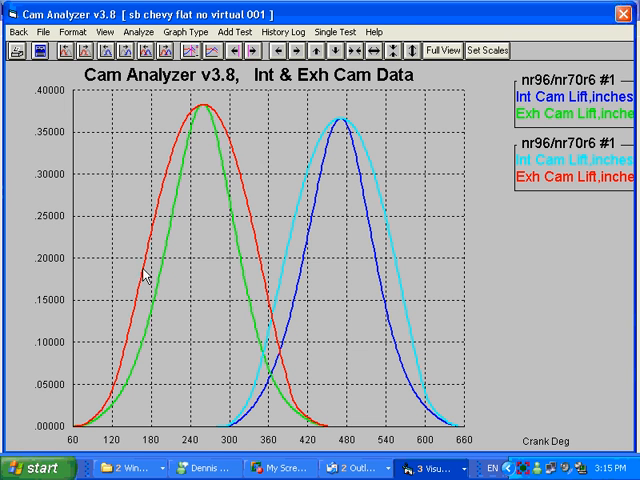
{"action": "mouse_move", "coordinate": [284, 244]}
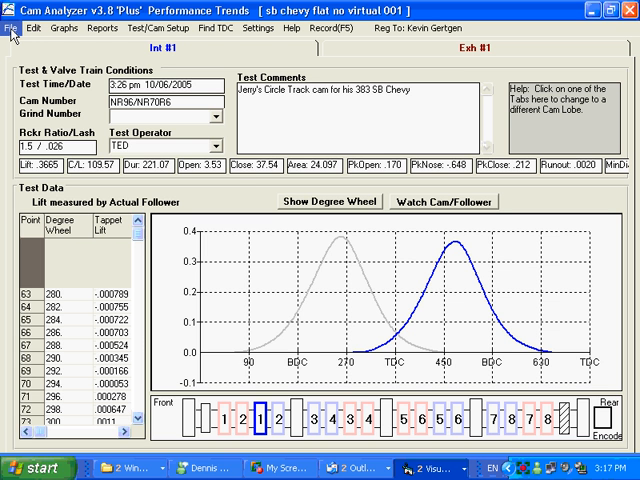
Step: Reopen the sb chevy flat 001 test from Test History, confirming with Yes
{"action": "left_click", "coordinate": [12, 28]}
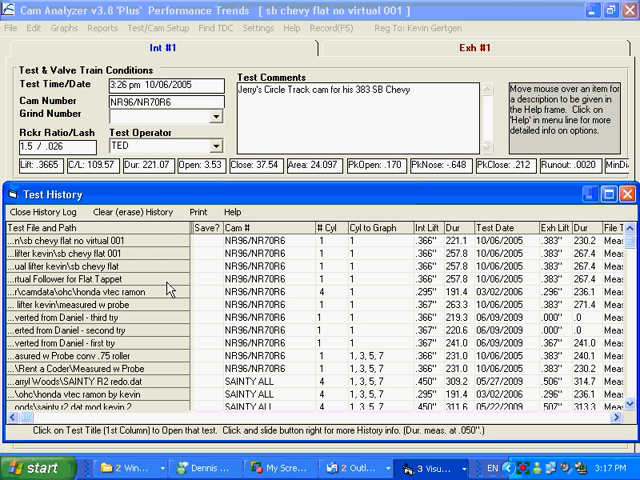
{"action": "mouse_move", "coordinate": [168, 288]}
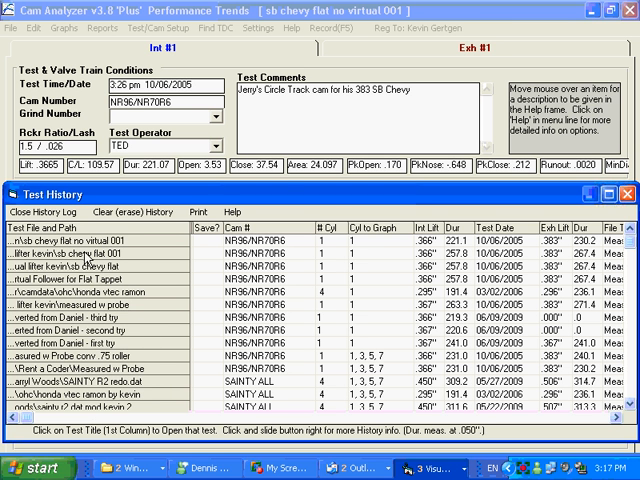
{"action": "mouse_move", "coordinate": [80, 256]}
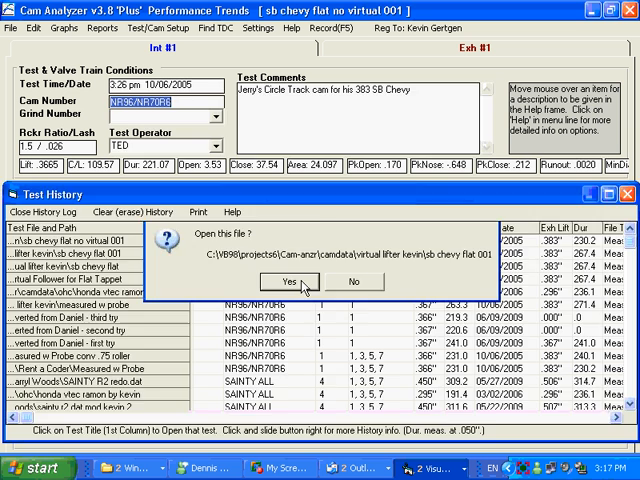
{"action": "left_click", "coordinate": [292, 280]}
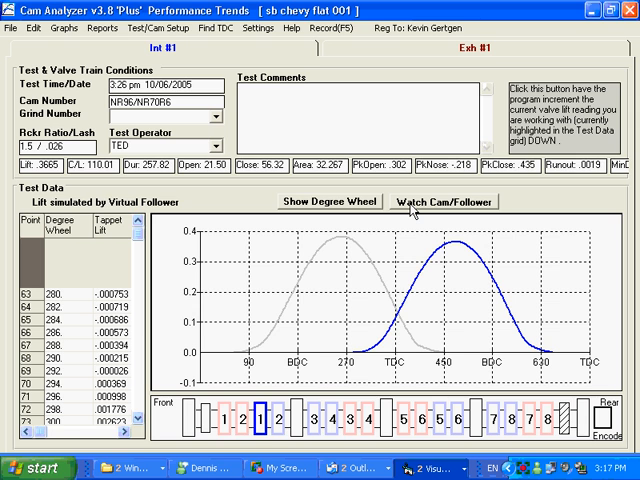
Step: Animate the intake lobe against the virtual follower, stop it, and zoom in on the drawing
{"action": "left_click", "coordinate": [444, 202]}
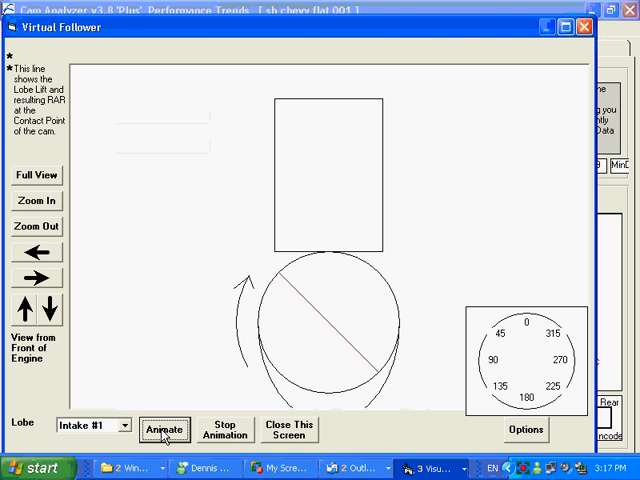
{"action": "left_click", "coordinate": [164, 430]}
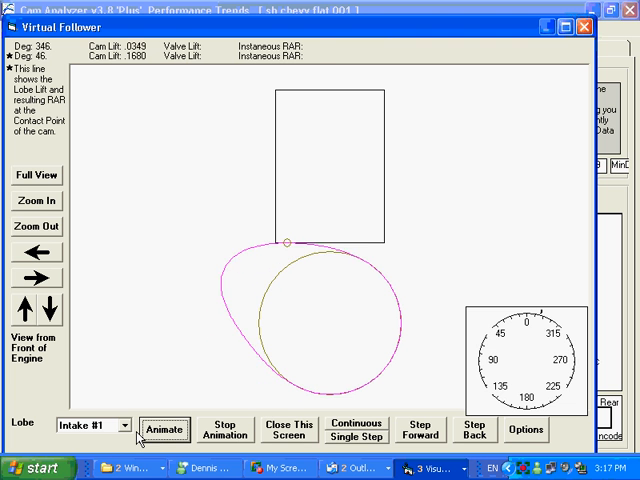
{"action": "left_click", "coordinate": [164, 428]}
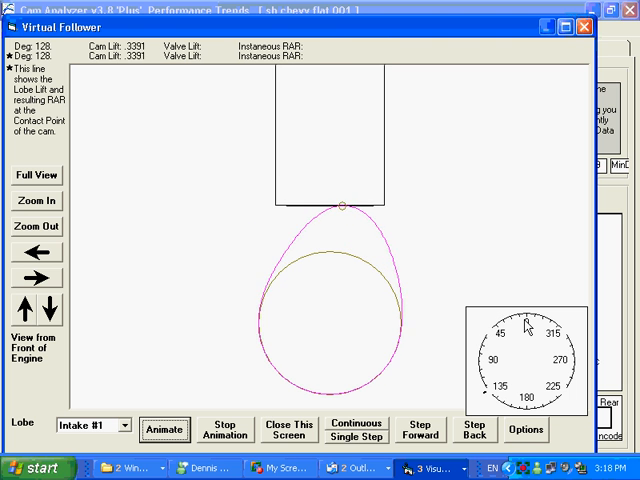
{"action": "left_click", "coordinate": [164, 430]}
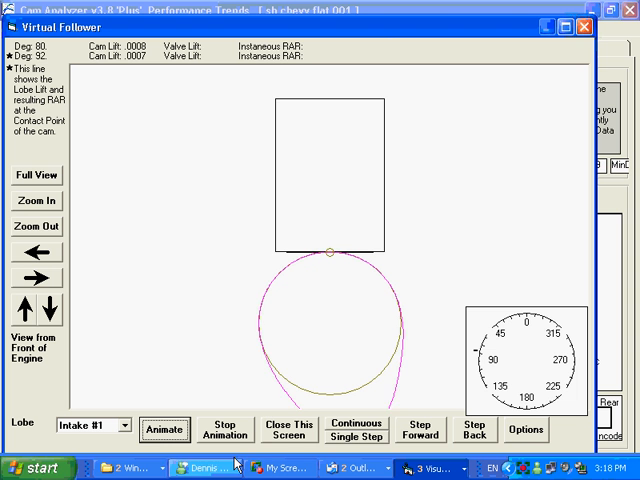
{"action": "left_click", "coordinate": [164, 430]}
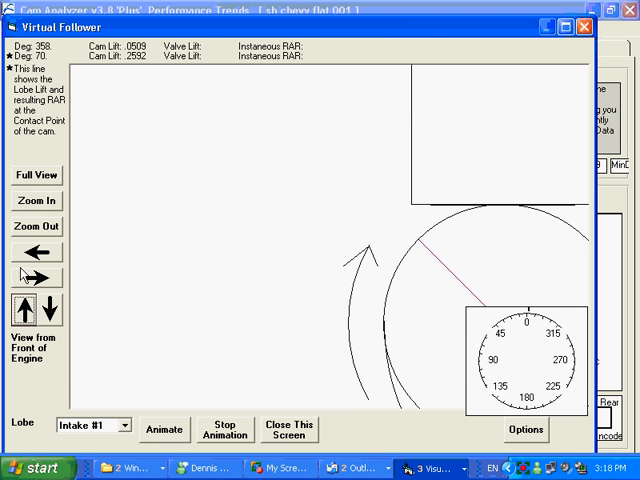
Step: Pan the enlarged drawing to recentre the follower and restart the intake lobe animation
{"action": "left_click", "coordinate": [36, 252]}
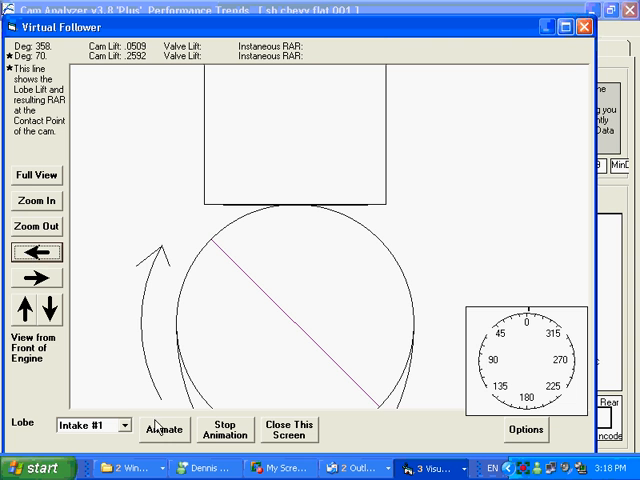
{"action": "left_click", "coordinate": [164, 430]}
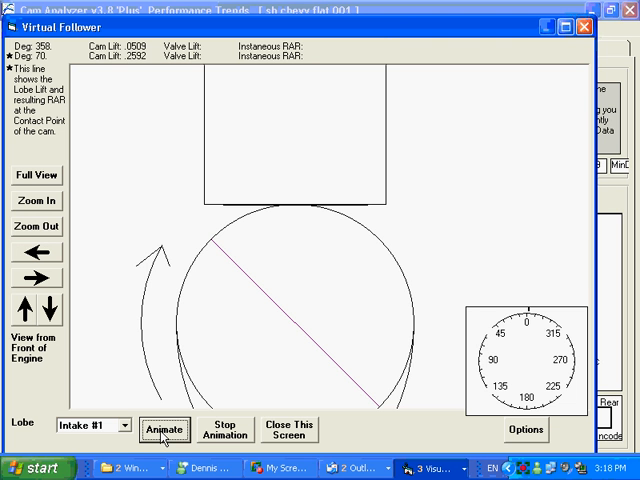
{"action": "left_click", "coordinate": [164, 428]}
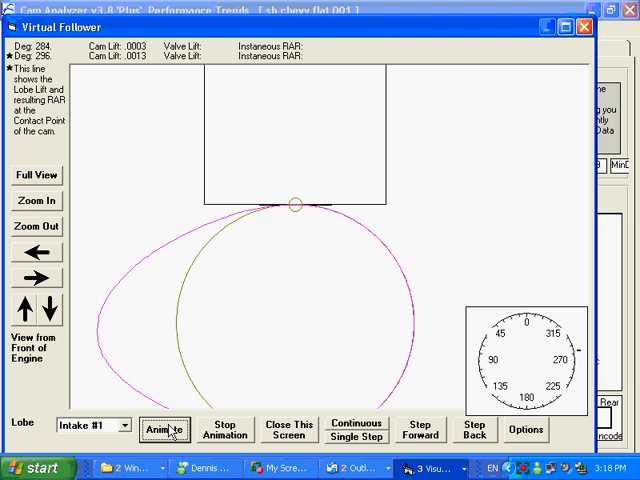
{"action": "left_click", "coordinate": [166, 428]}
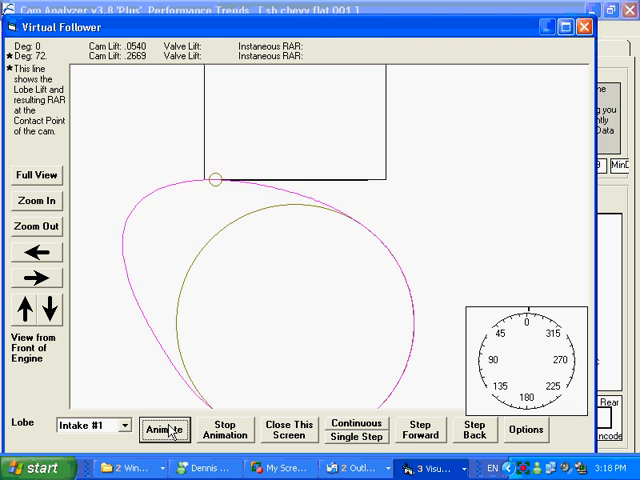
{"action": "left_click", "coordinate": [164, 428]}
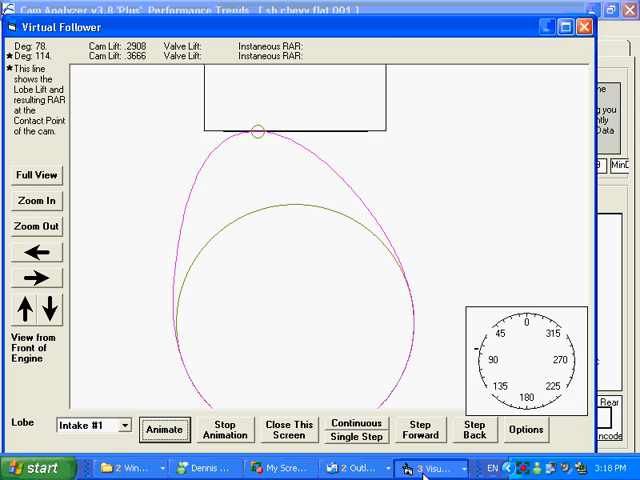